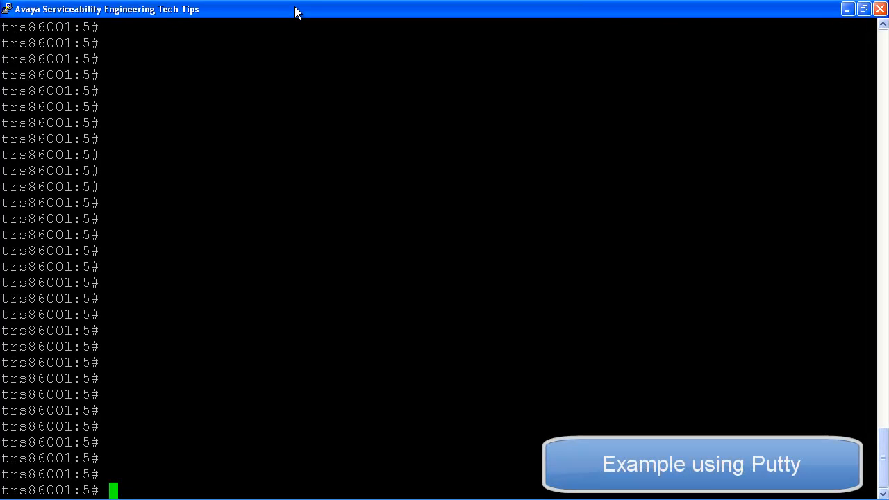
Step: Log all session output to ERS8800-system-info.log, set scrollback to 20000 lines, and apply
{"action": "right_click", "coordinate": [295, 13]}
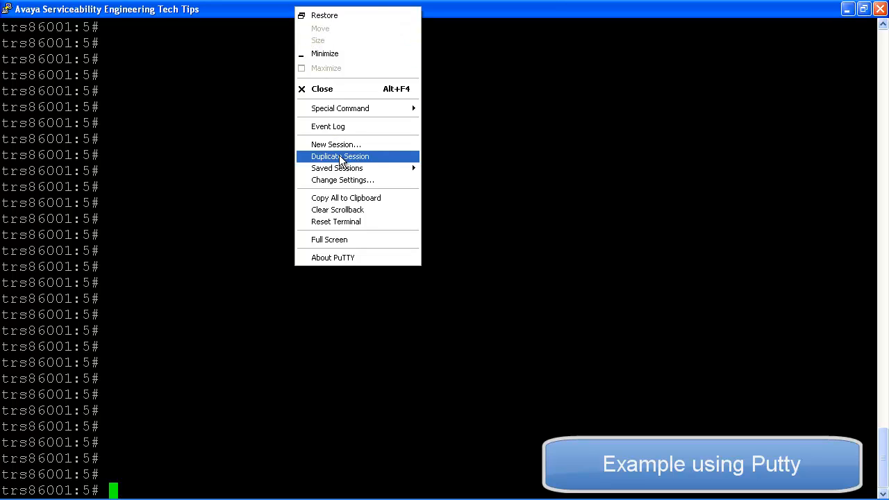
{"action": "left_click", "coordinate": [343, 180]}
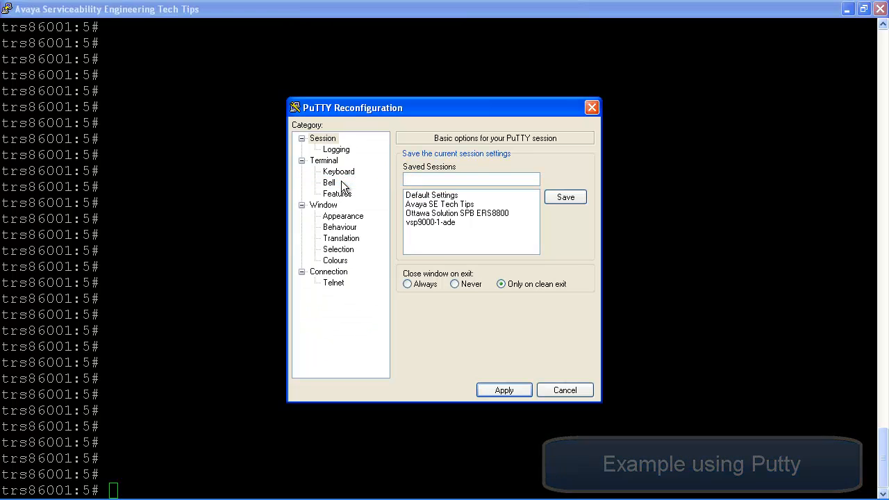
{"action": "left_click", "coordinate": [335, 149]}
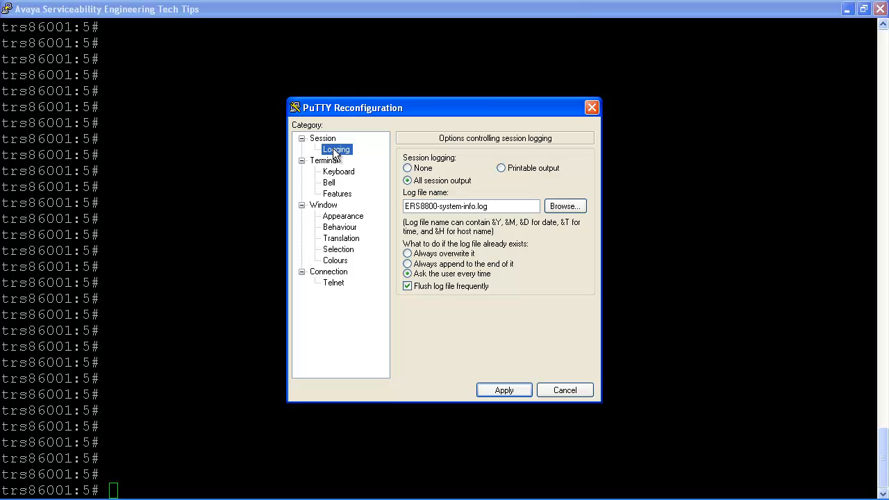
{"action": "triple_click", "coordinate": [471, 207]}
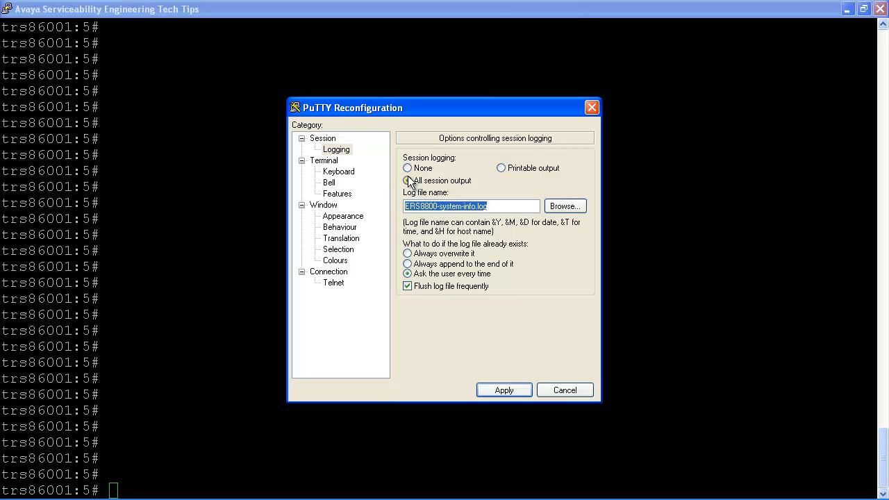
{"action": "left_click", "coordinate": [407, 181]}
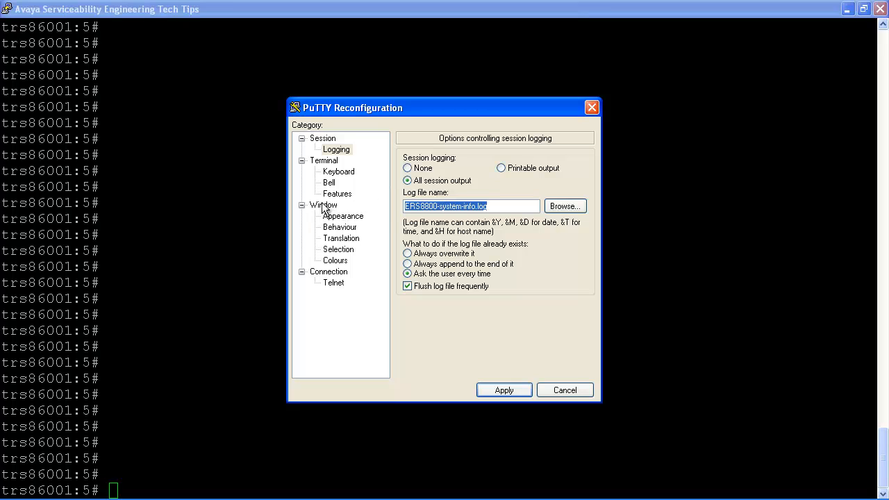
{"action": "left_click", "coordinate": [323, 204]}
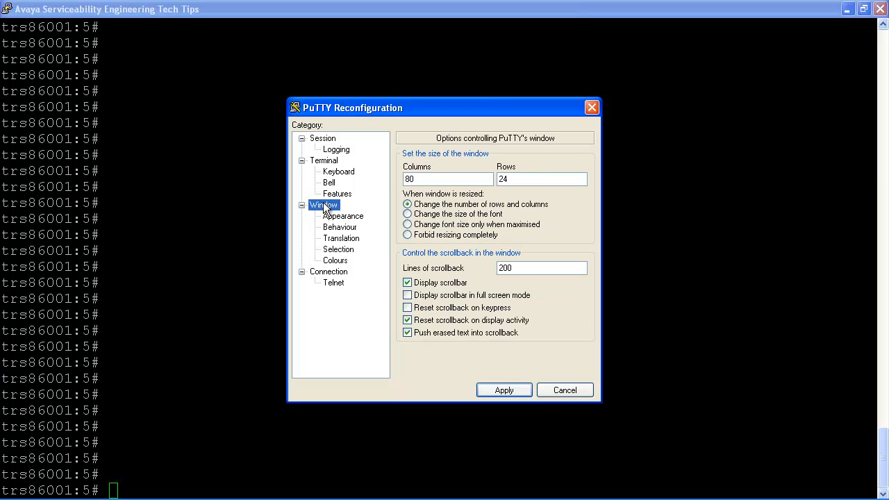
{"action": "left_click", "coordinate": [542, 268]}
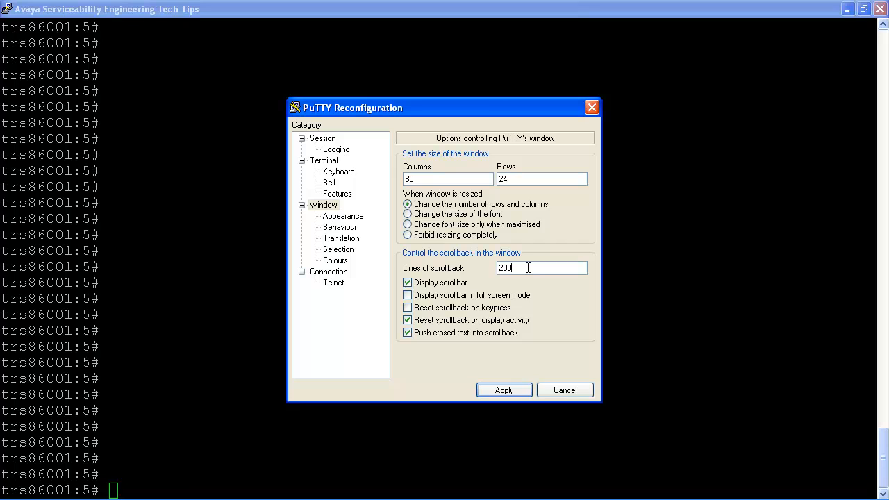
{"action": "type", "text": "20000"}
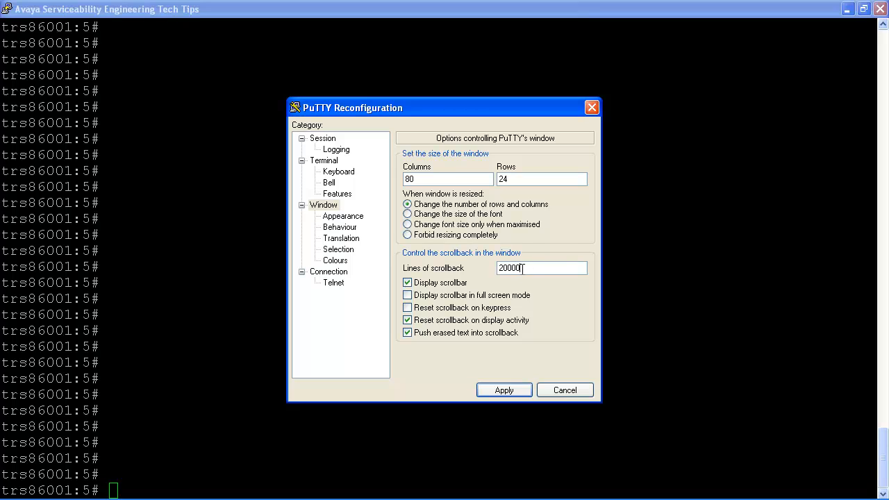
{"action": "left_click", "coordinate": [504, 390]}
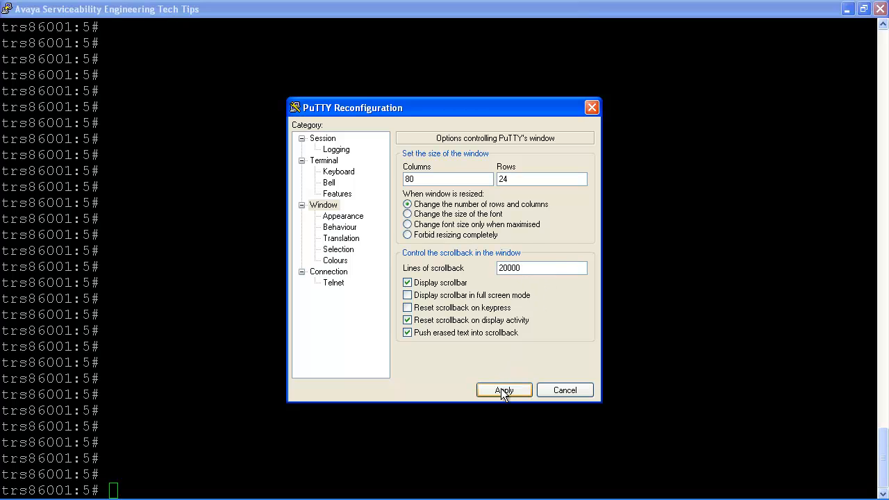
{"action": "left_click", "coordinate": [504, 390]}
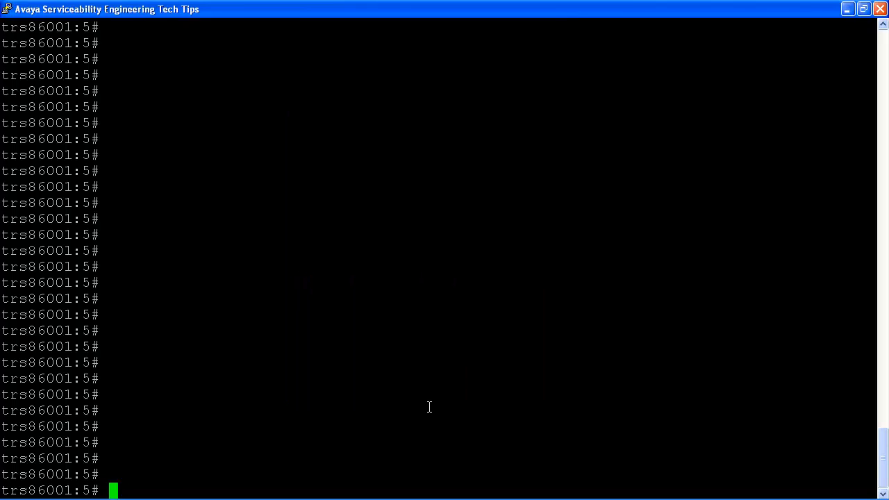
{"action": "mouse_move", "coordinate": [423, 414]}
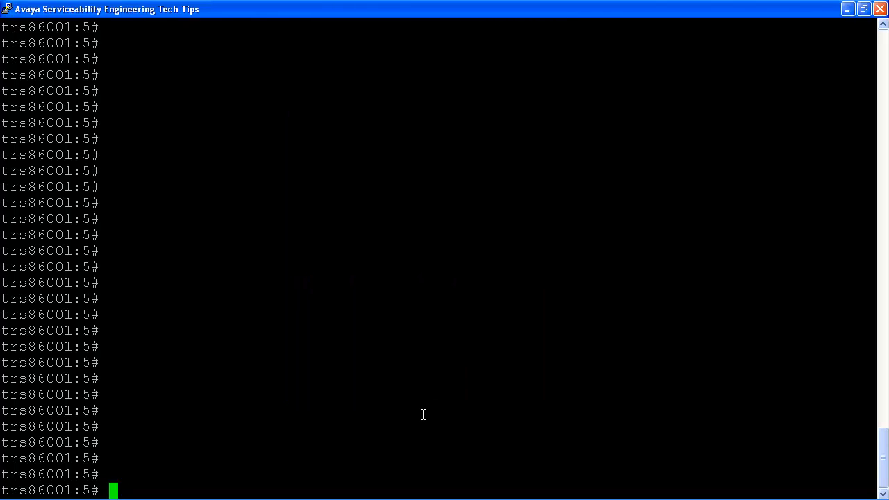
Step: Disable CLI output paging on the switch with 'config cli more false'
{"action": "type", "text": "con"}
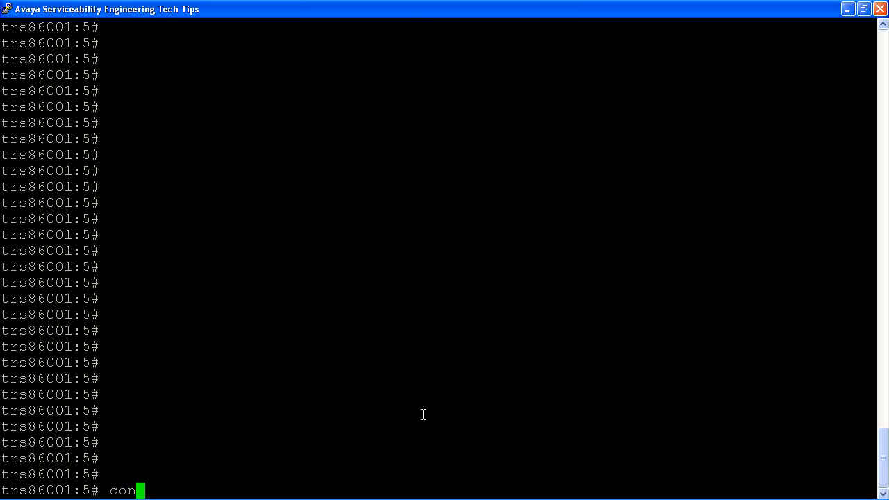
{"action": "type", "text": "fig"}
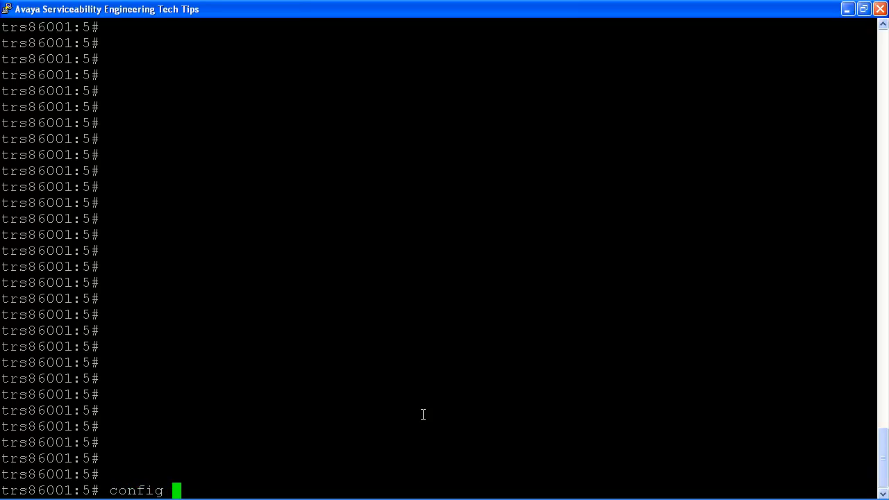
{"action": "type", "text": "cli m"}
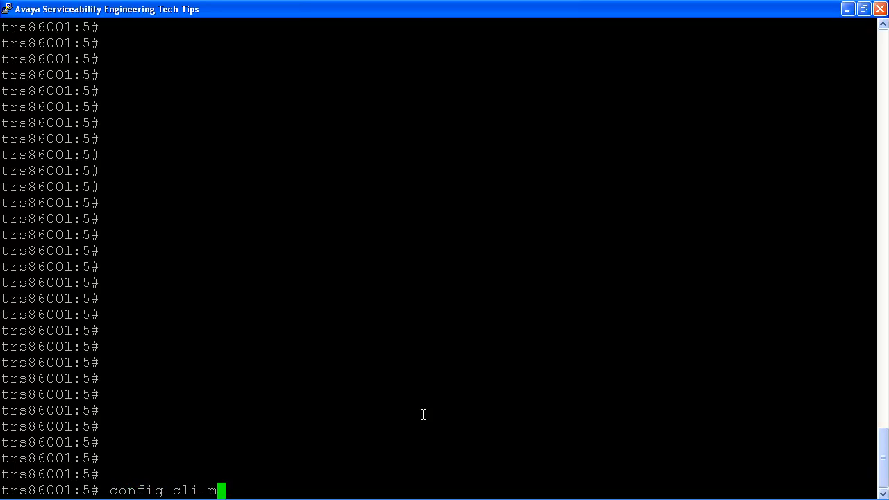
{"action": "type", "text": "ore f"}
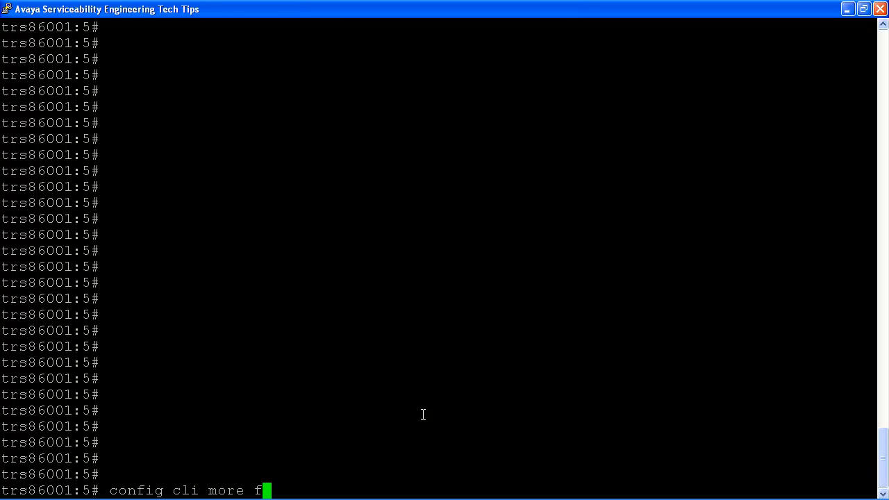
{"action": "type", "text": "alse"}
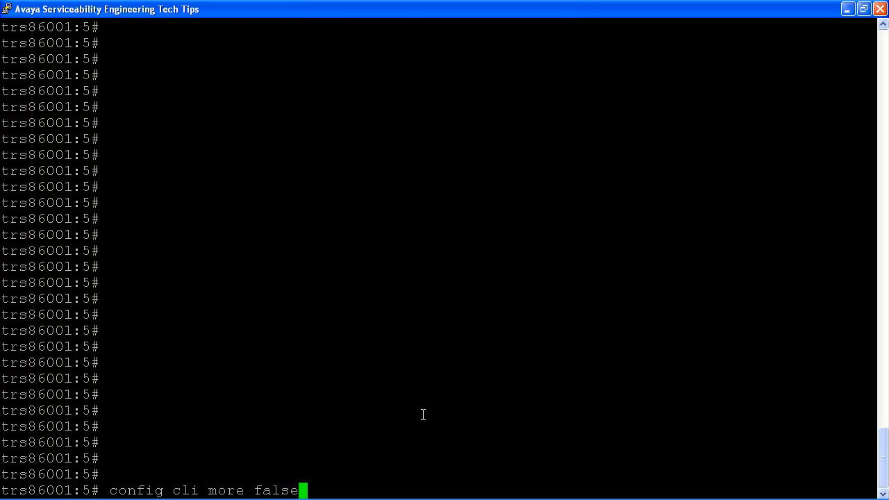
{"action": "key", "text": "Return"}
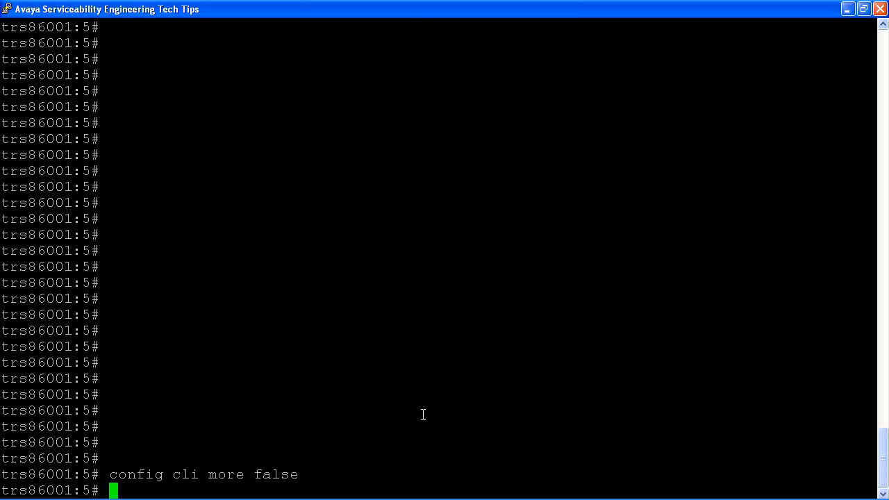
Step: Run 'show tech' to dump the switch's system information
{"action": "type", "text": "sho"}
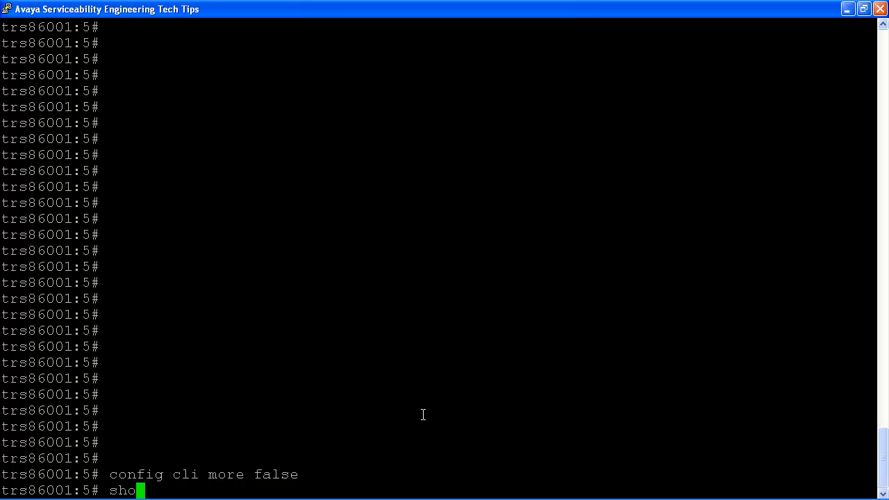
{"action": "type", "text": "w tech"}
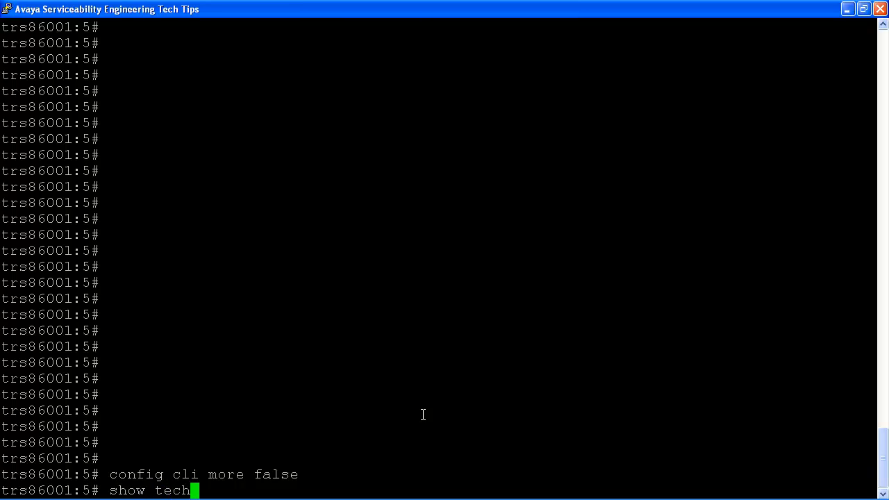
{"action": "key", "text": "Return"}
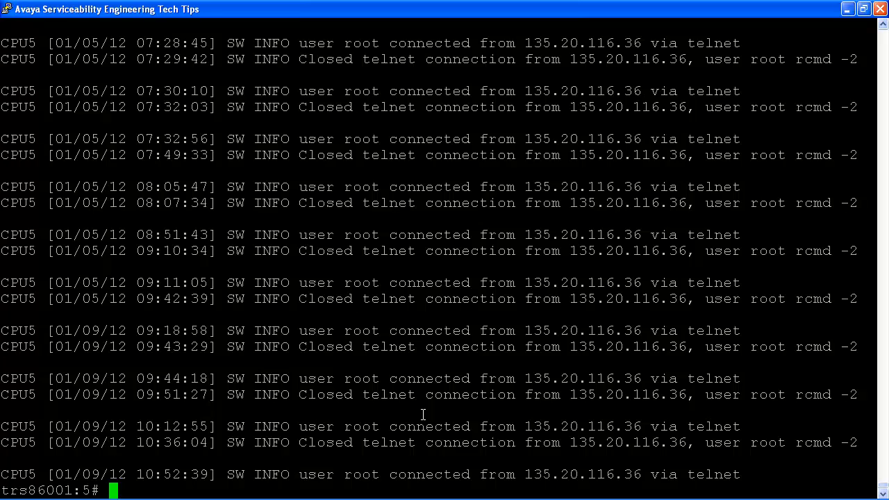
Step: Display the switch's running configuration with 'show conf'
{"action": "type", "text": "show"}
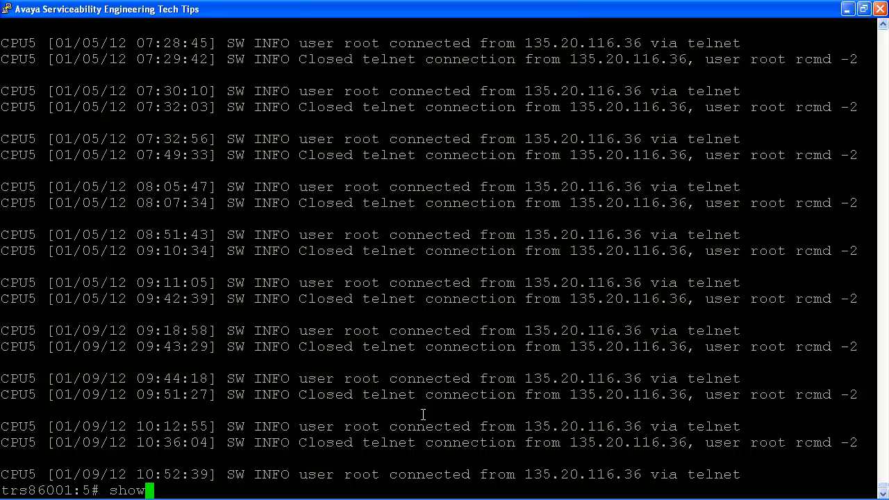
{"action": "type", "text": "conf"}
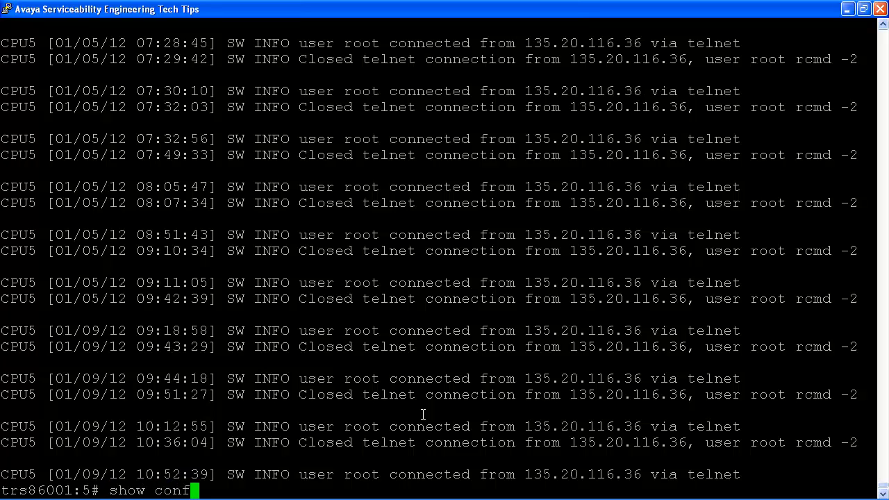
{"action": "key", "text": "Return"}
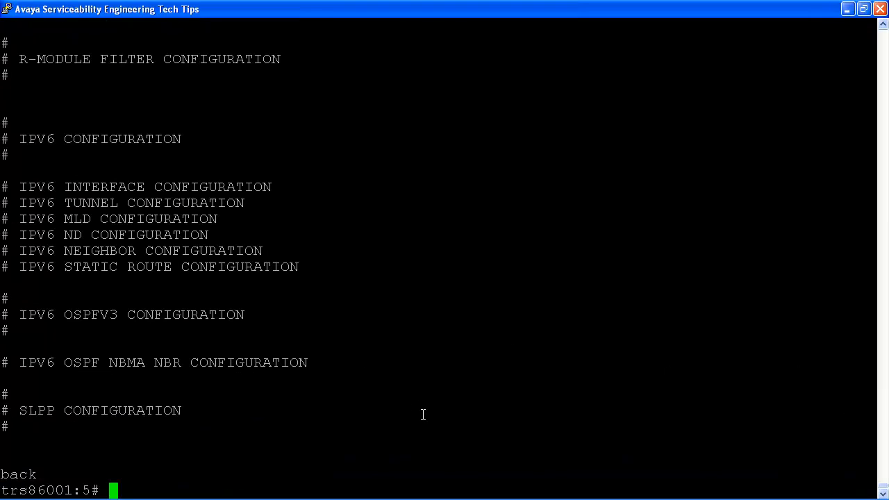
Step: Show statistics for all ports with 'show port stats show-all'
{"action": "type", "text": "show"}
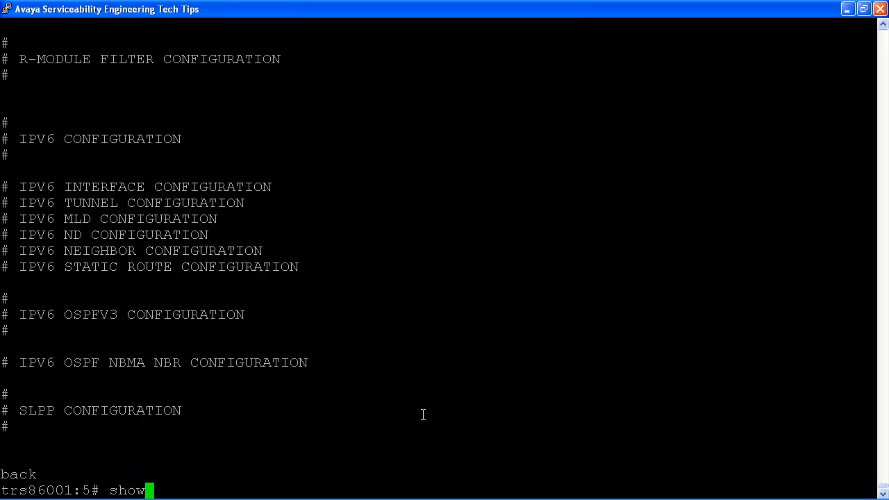
{"action": "type", "text": "port"}
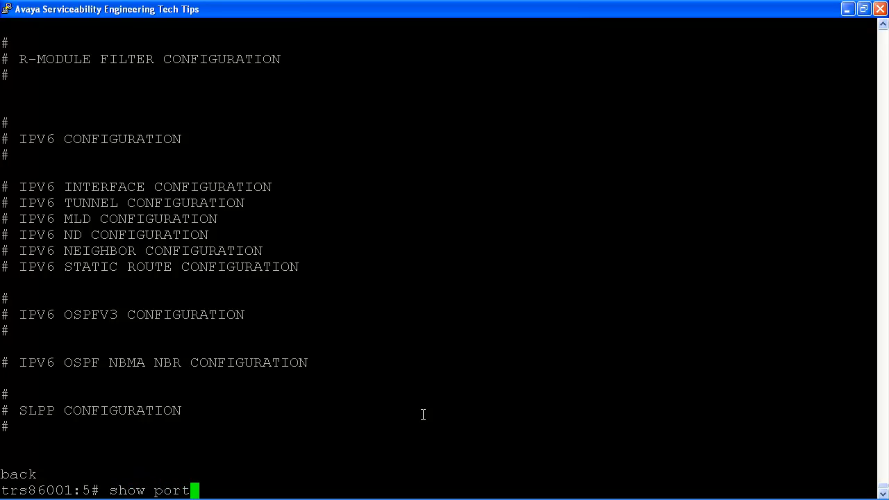
{"action": "type", "text": "stats"}
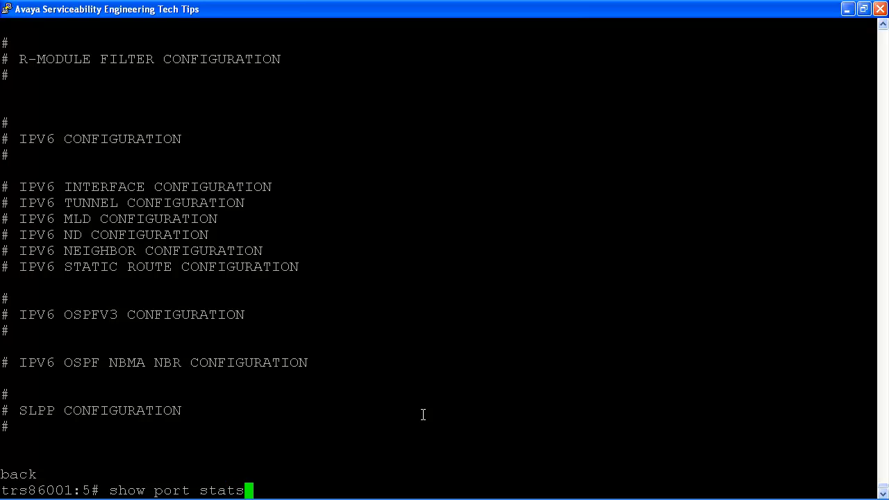
{"action": "type", "text": "show"}
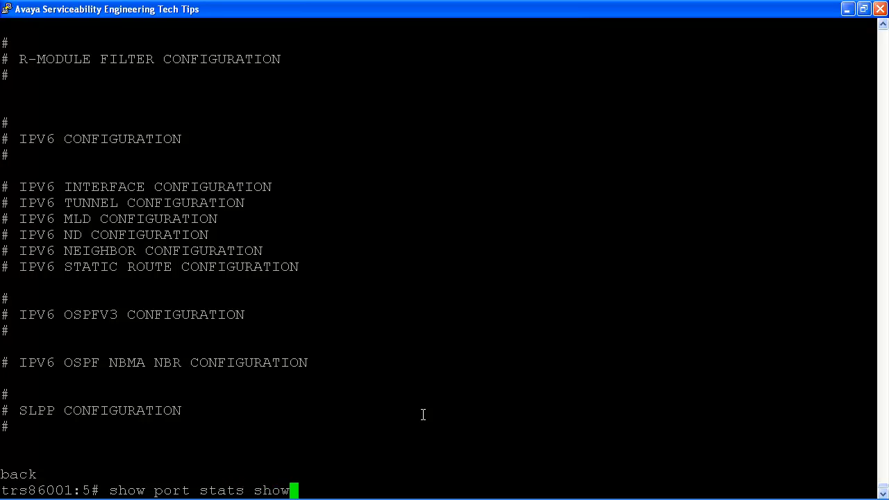
{"action": "type", "text": "-all"}
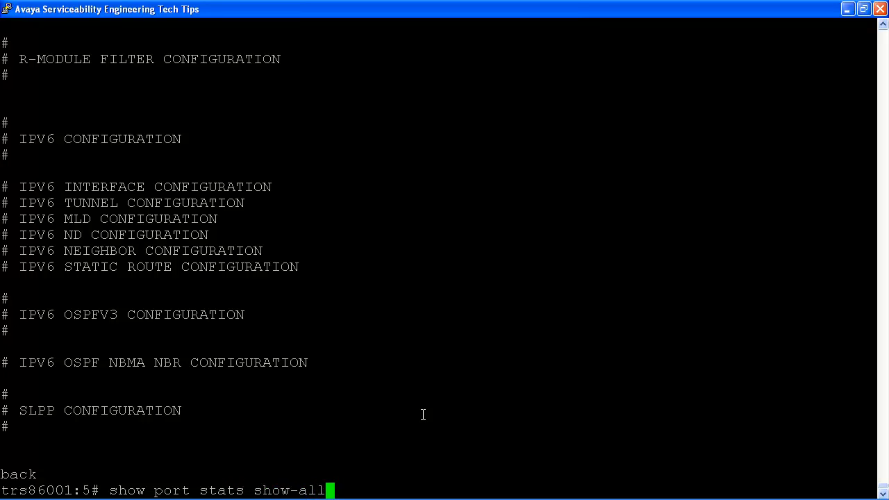
{"action": "key", "text": "Return"}
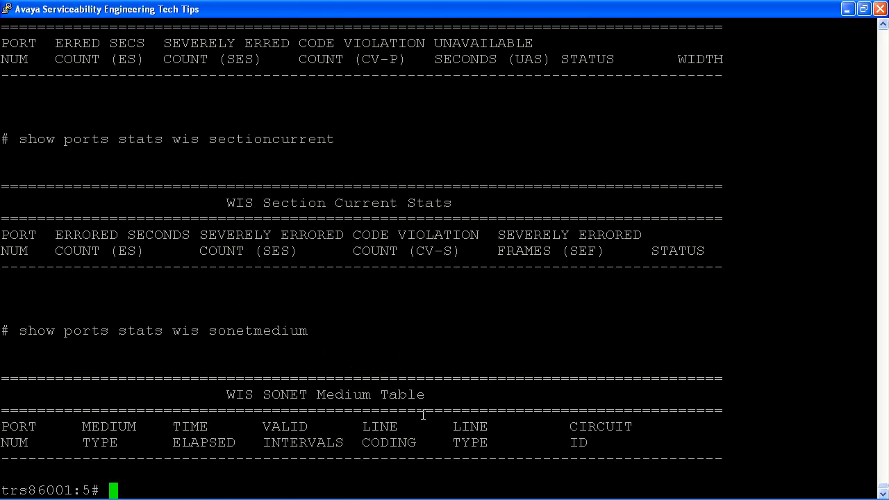
Step: Enter 'show port error show-all' to report error counters for every port
{"action": "type", "text": "s"}
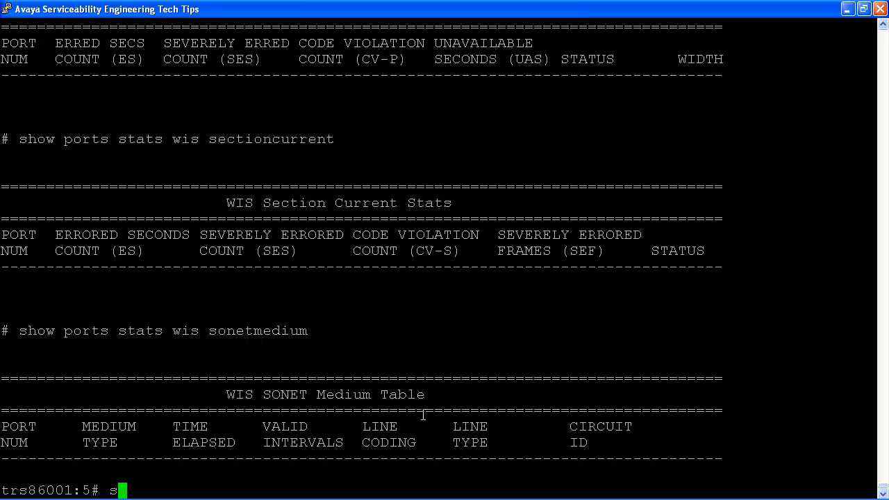
{"action": "type", "text": "how p"}
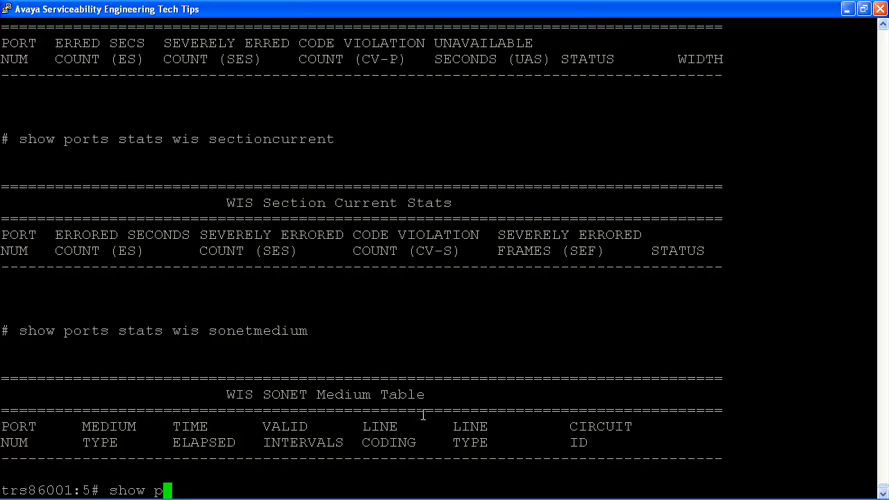
{"action": "type", "text": "ort"}
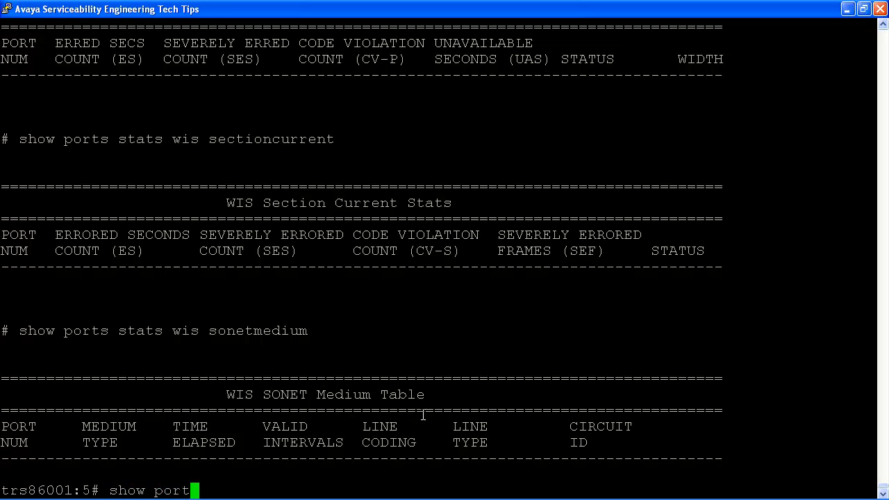
{"action": "type", "text": "error"}
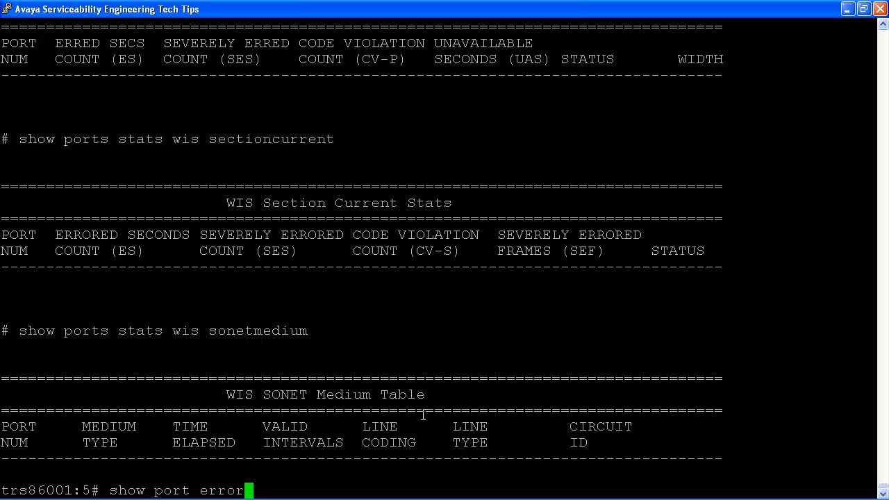
{"action": "type", "text": "show"}
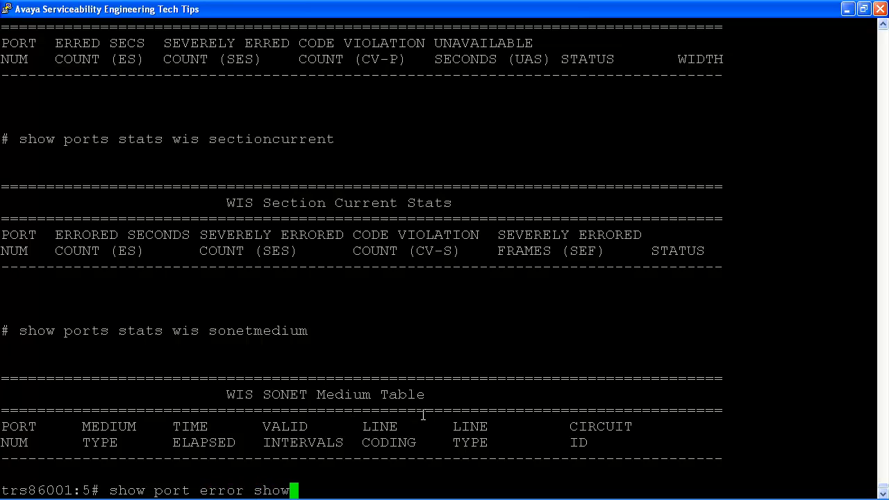
{"action": "type", "text": "-all"}
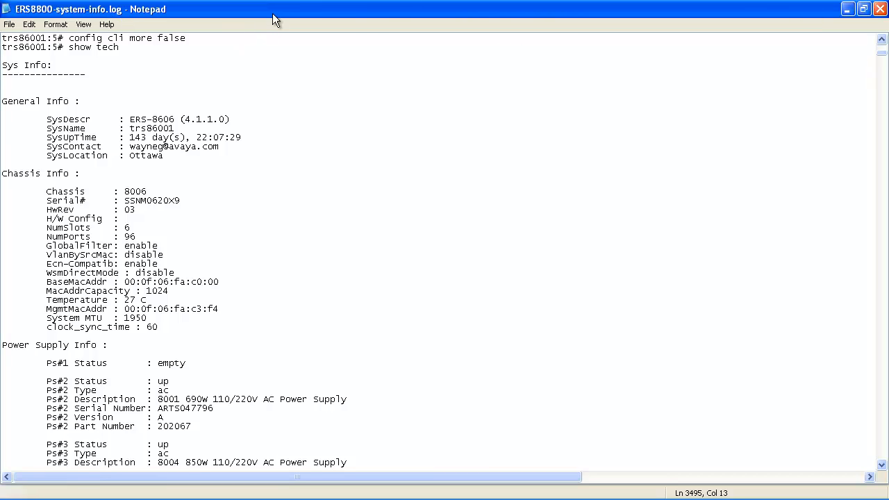
Step: Scroll through ERS8800-system-info.log in Notepad down to the final port error tables
{"action": "scroll", "scroll_direction": "down", "scroll_amount": 3}
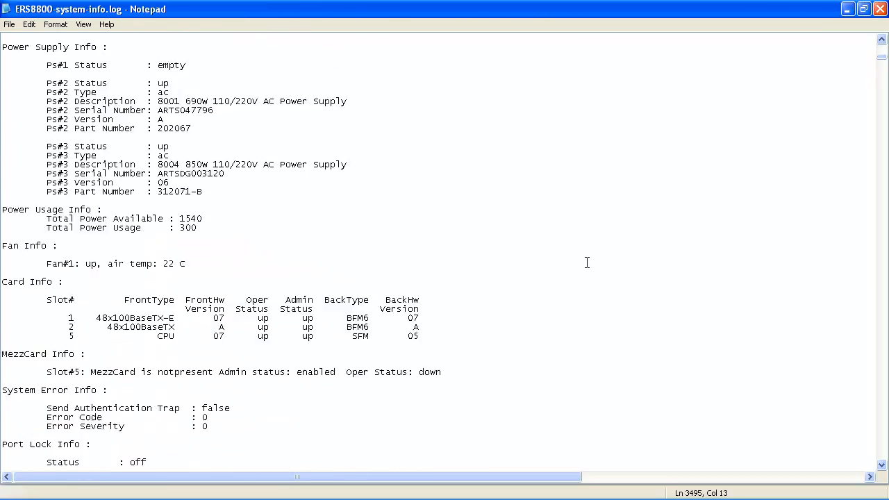
{"action": "scroll", "scroll_direction": "up", "scroll_amount": 3}
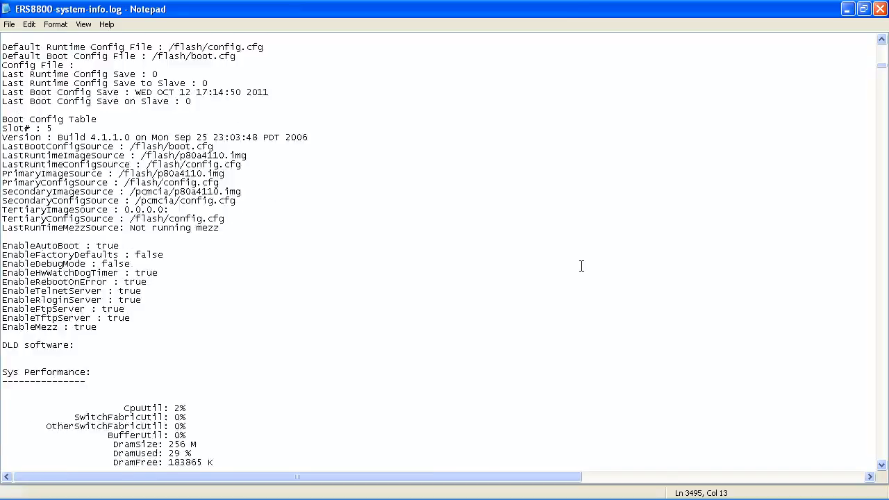
{"action": "scroll", "scroll_direction": "down", "scroll_amount": 3}
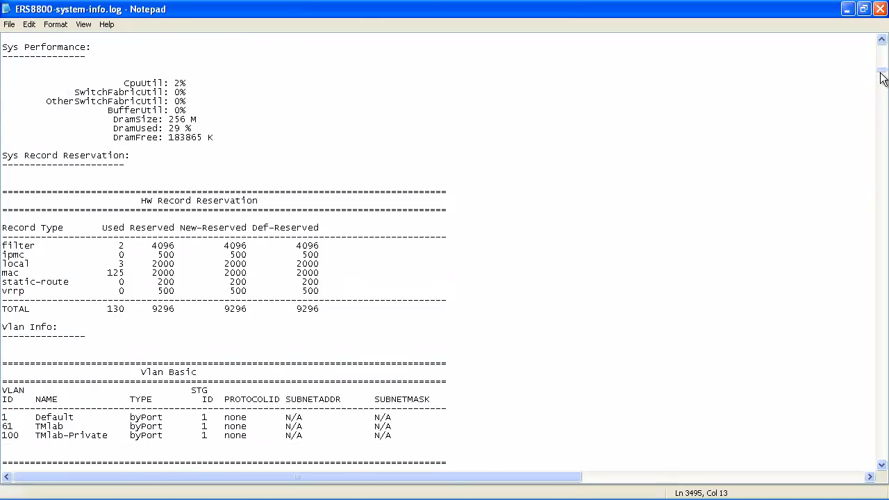
{"action": "scroll", "scroll_direction": "down", "scroll_amount": 3}
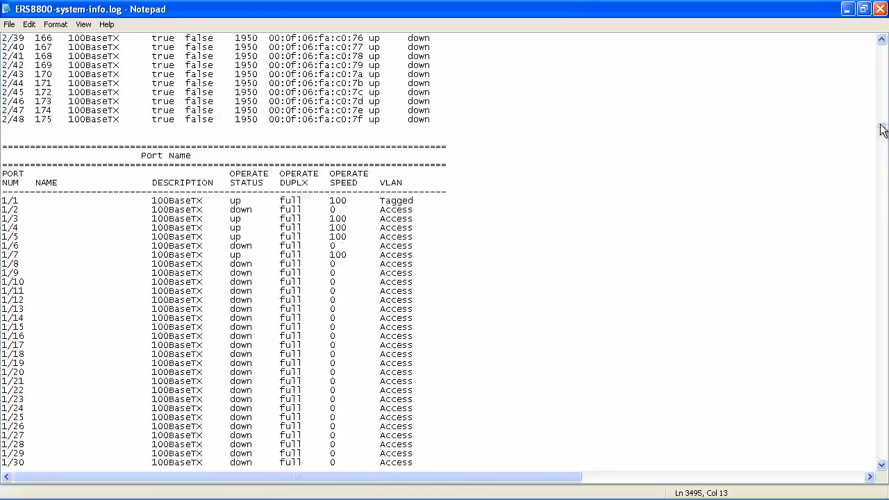
{"action": "scroll", "scroll_direction": "down", "scroll_amount": 3}
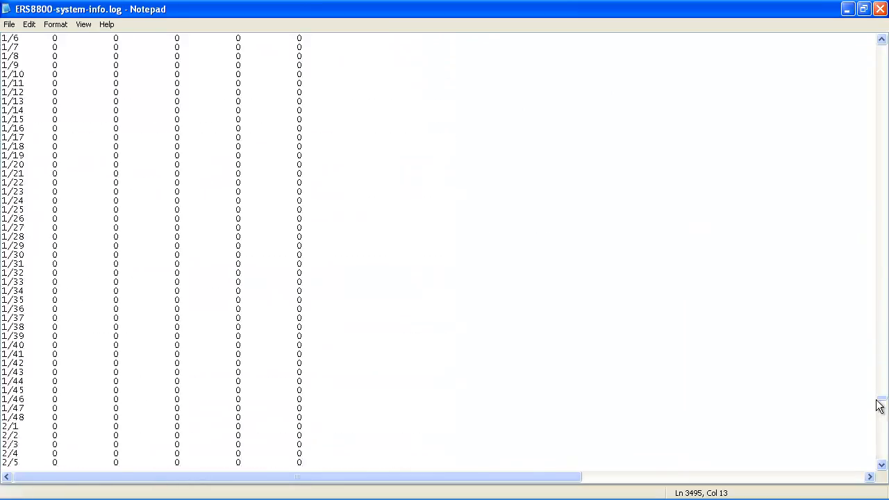
{"action": "scroll", "scroll_direction": "down", "scroll_amount": 3}
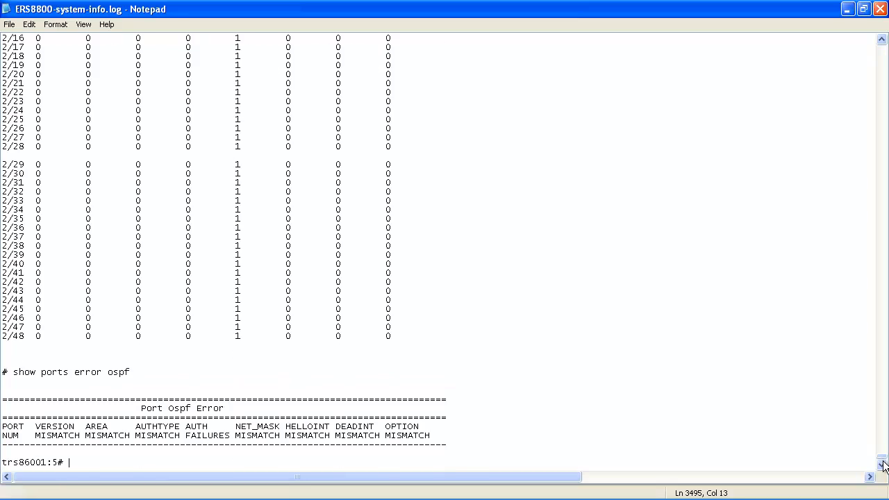
{"action": "mouse_move", "coordinate": [687, 494]}
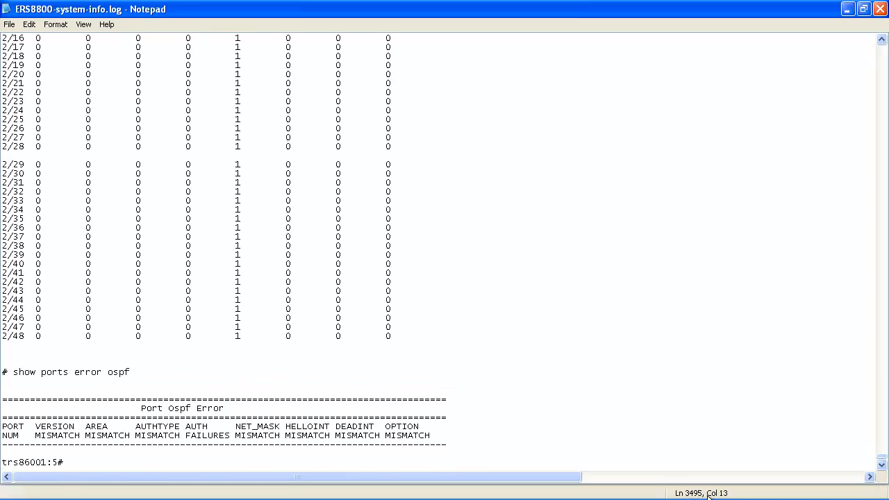
{"action": "mouse_move", "coordinate": [505, 402]}
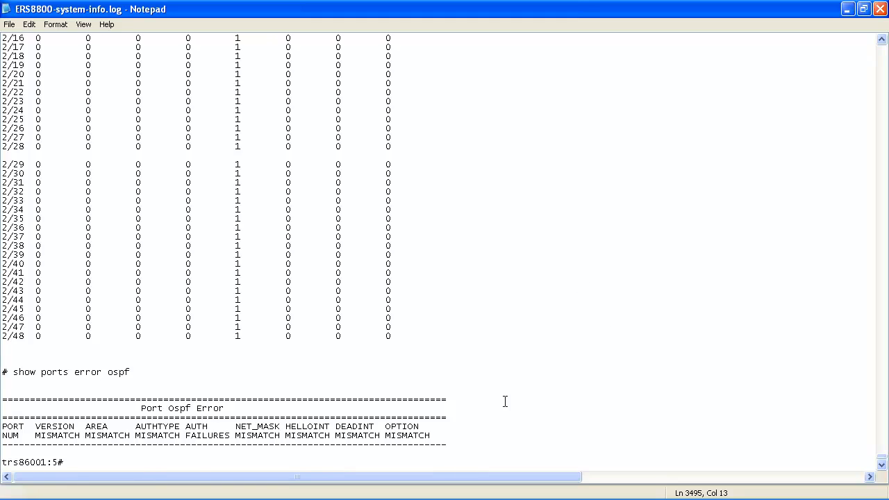